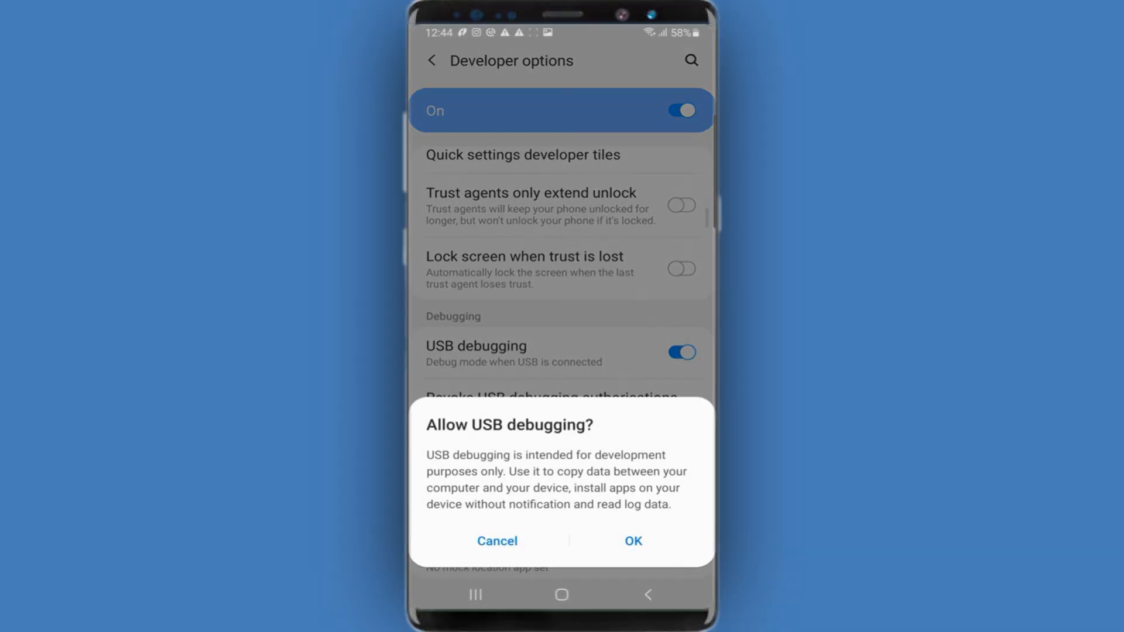
Step: Confirm OK on the 'Allow USB debugging?' prompt on the phone
click(631, 540)
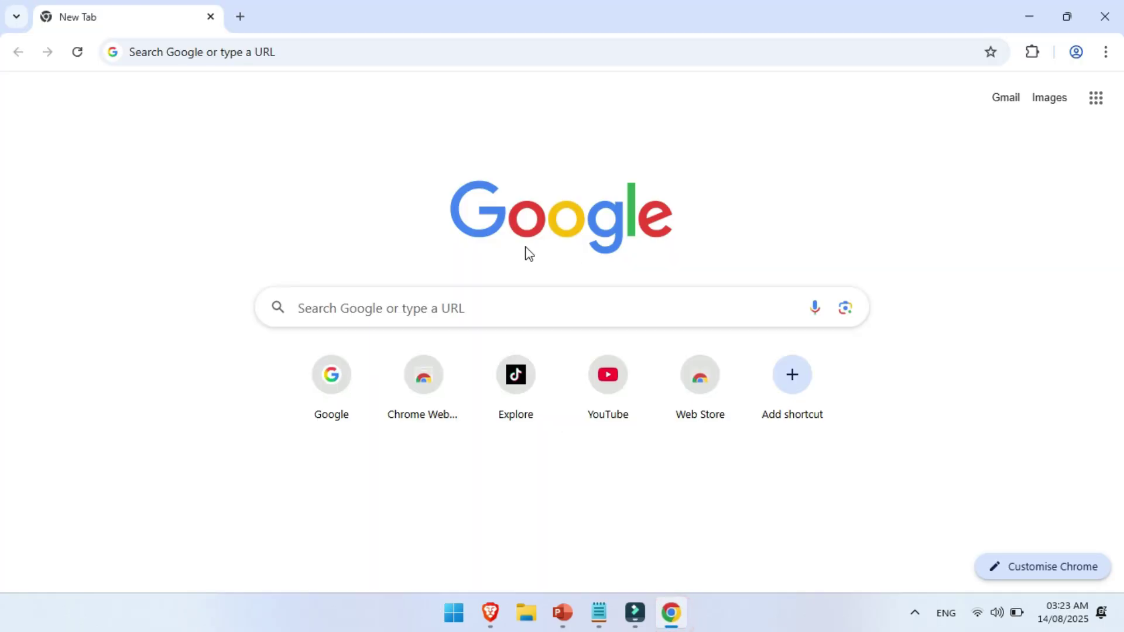
Step: Search 'scrcpy github' and open the Genymobile/scrcpy repository result
text(scrcpy github)
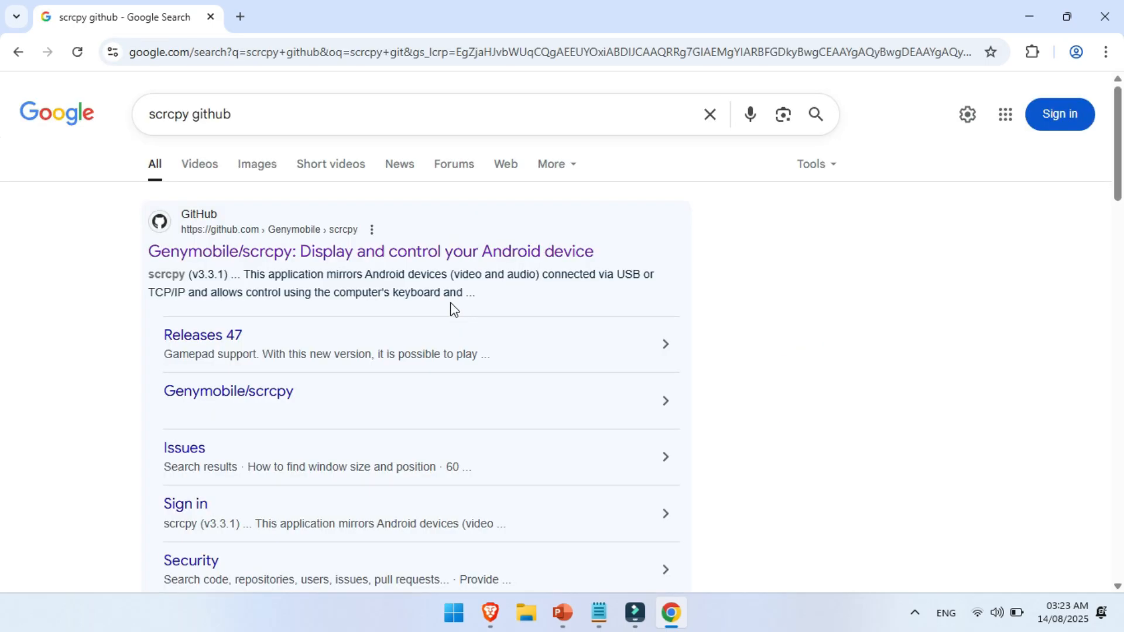
click(382, 252)
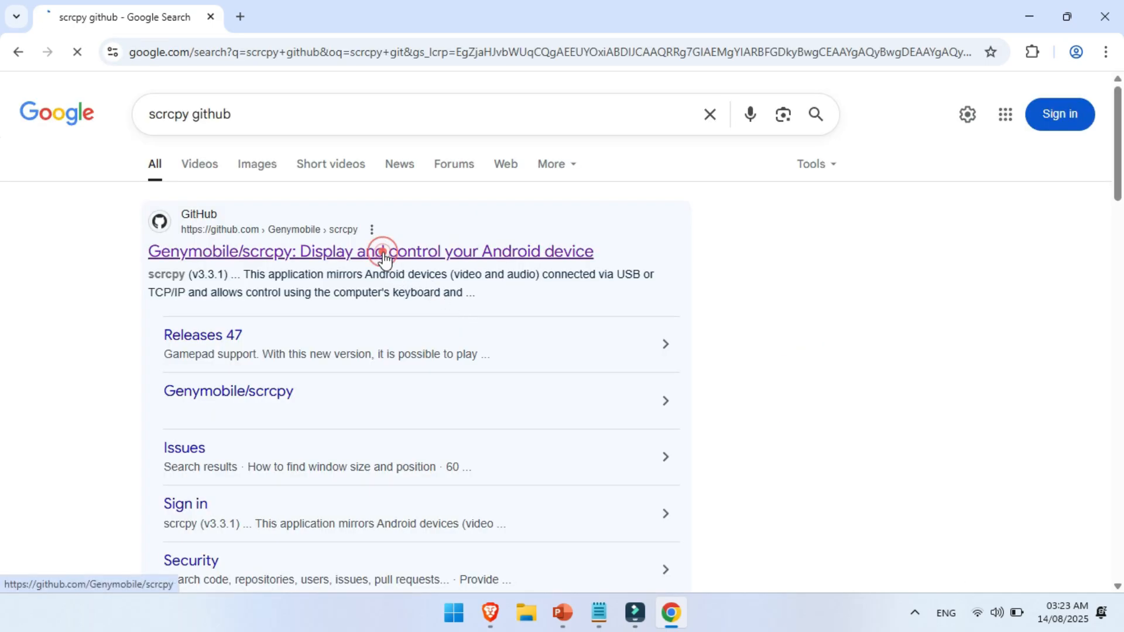
click(371, 252)
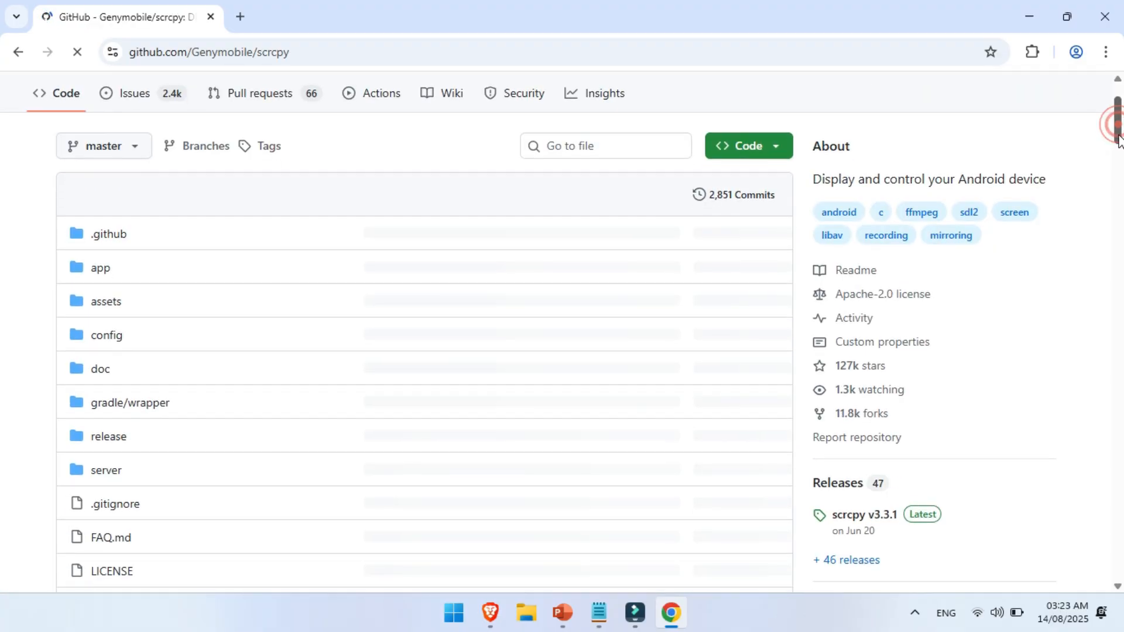
Step: Download scrcpy-win64-v3.3.1.zip from the v3.3.1 release assets
scroll(down, 3)
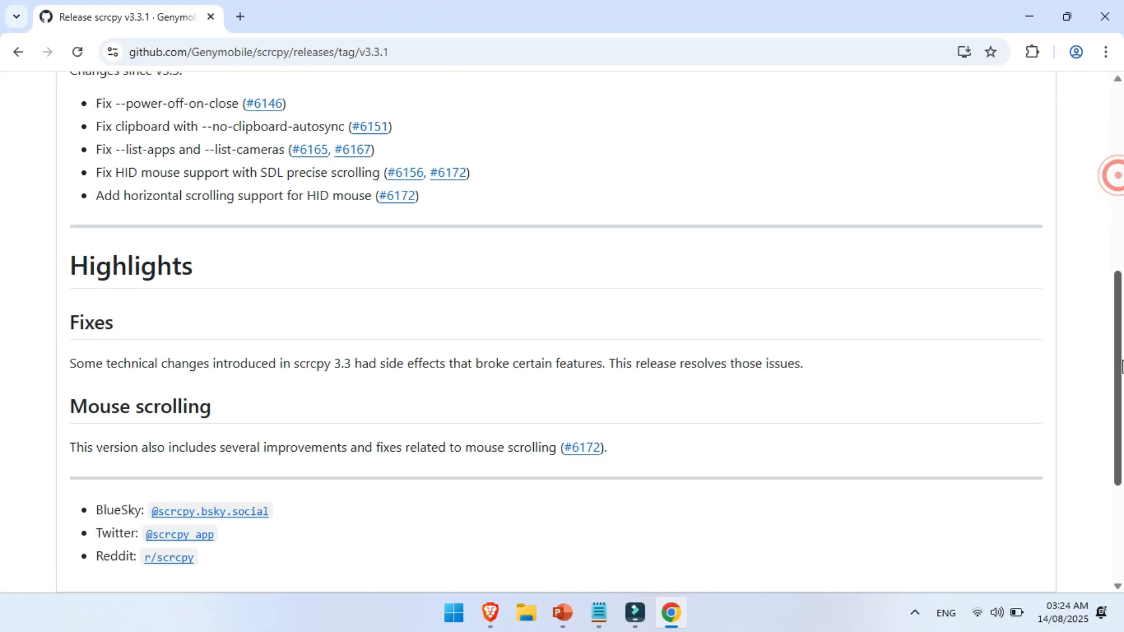
scroll(down, 3)
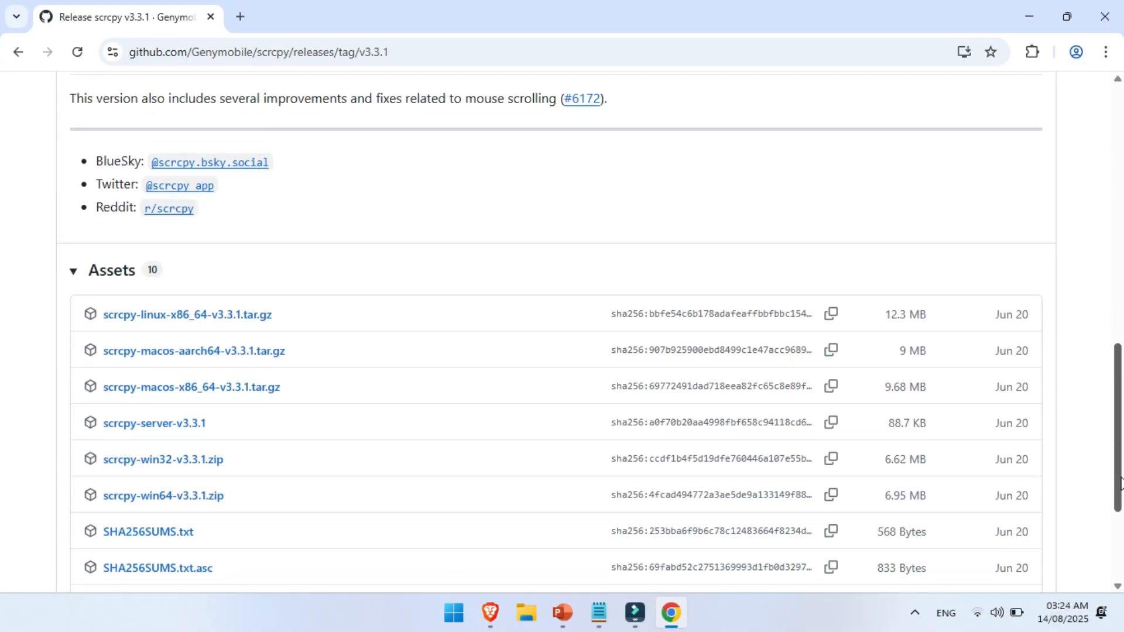
scroll(down, 3)
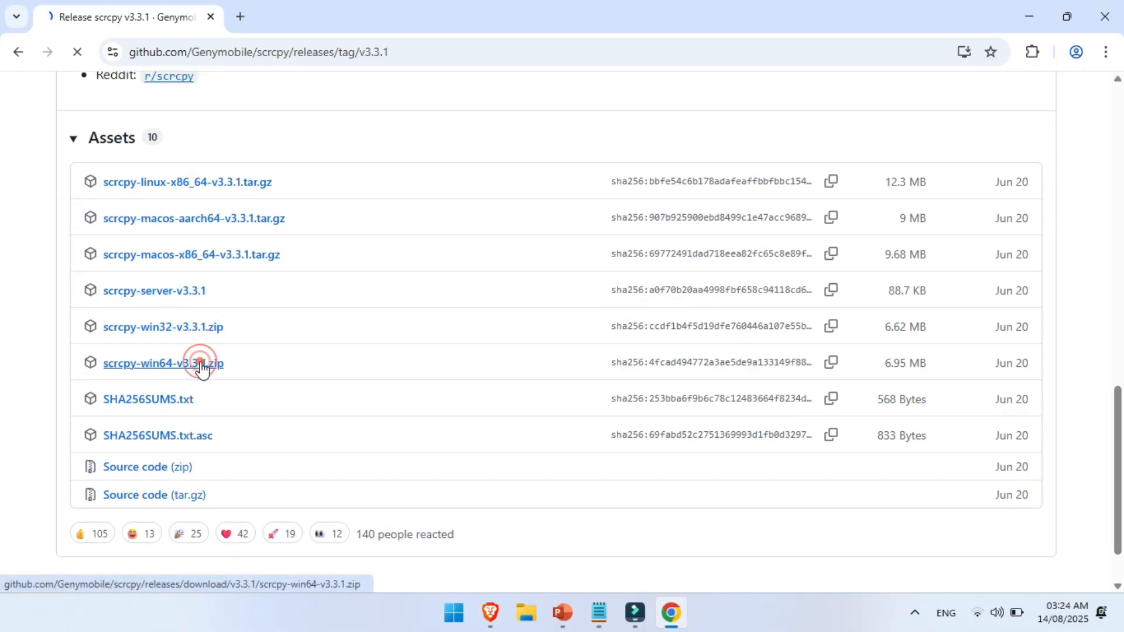
click(163, 362)
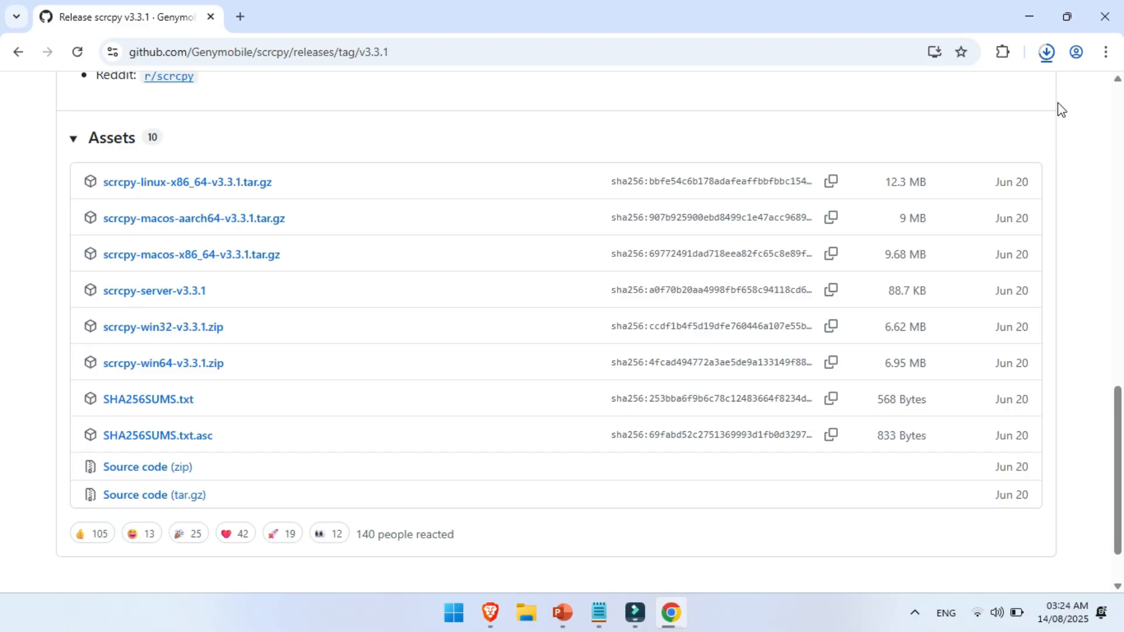
mouse_move(1060, 102)
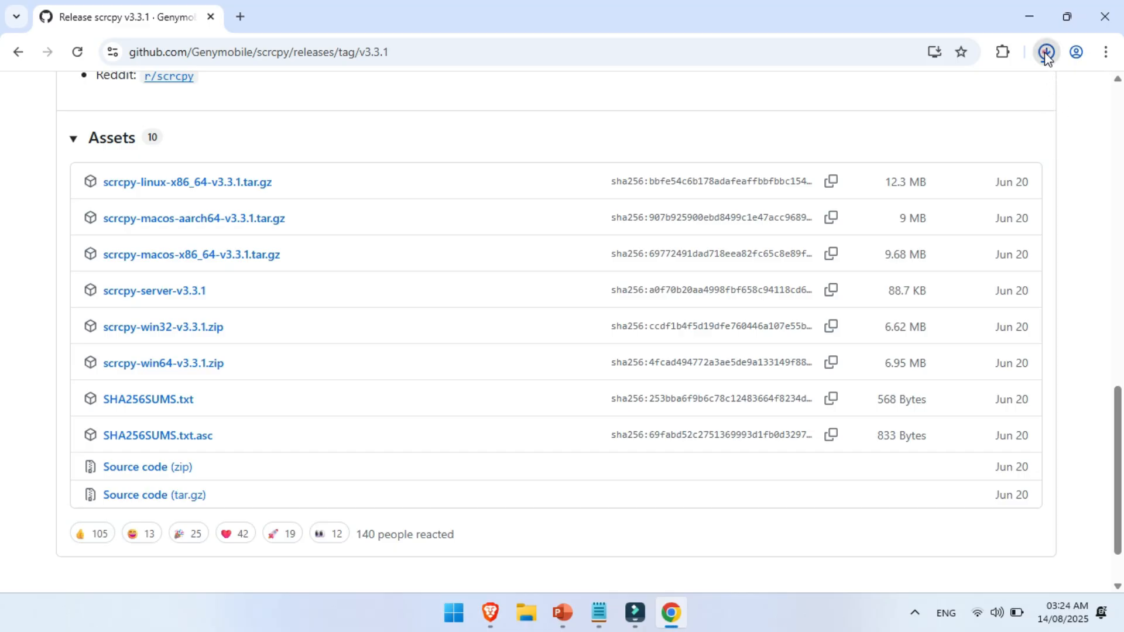
Step: Show the downloaded scrcpy-win64-v3.3.1.zip in its folder from Chrome's downloads
click(1044, 51)
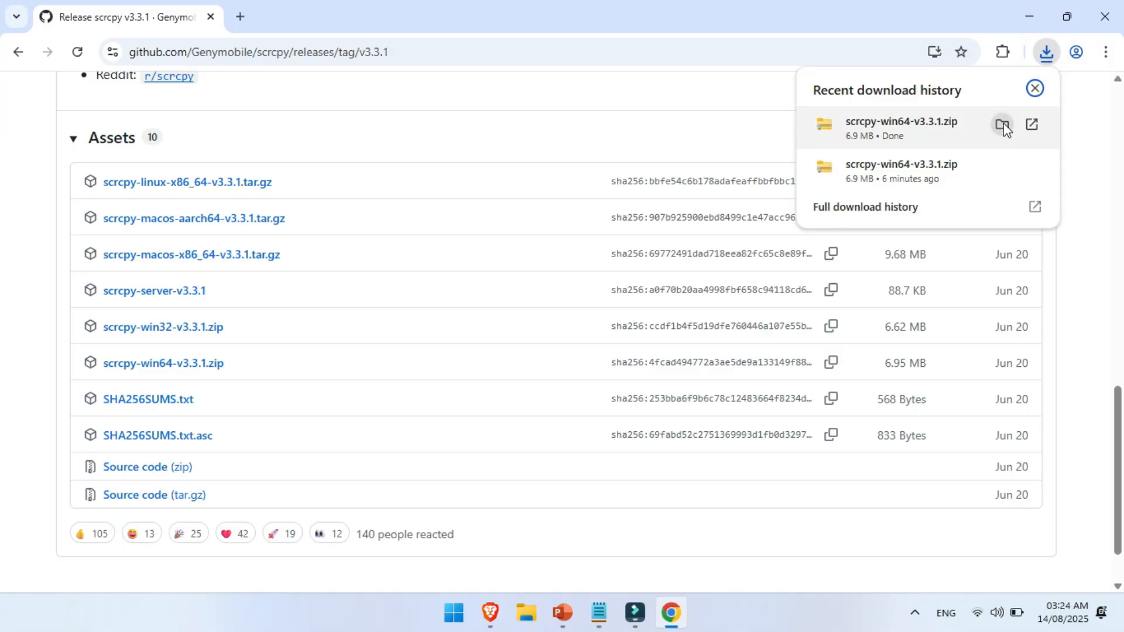
click(1002, 124)
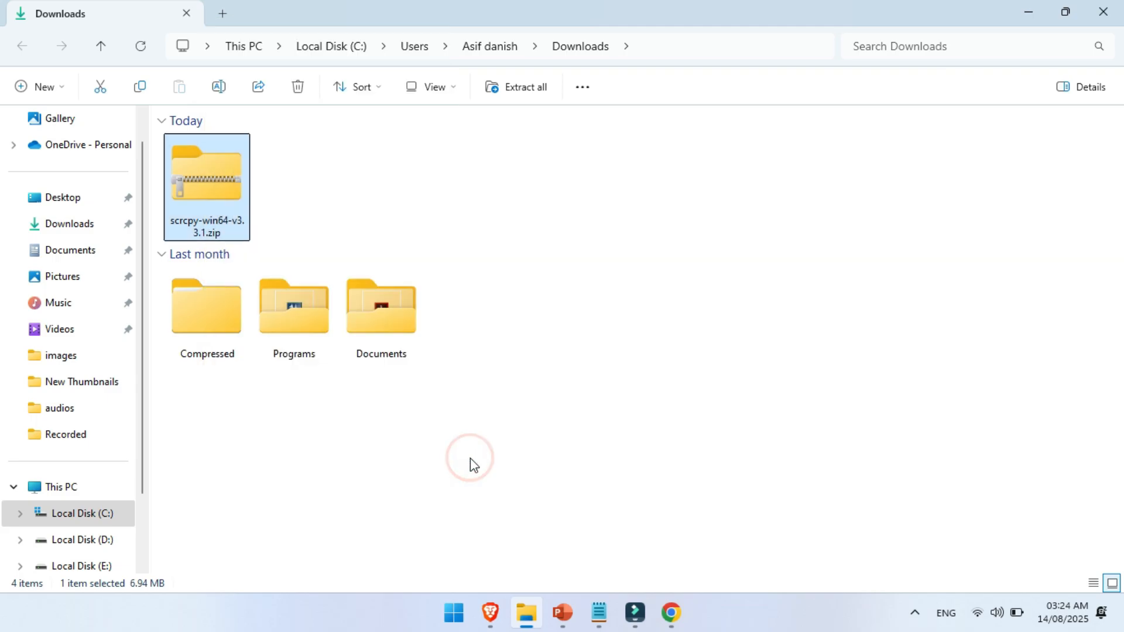
Step: Extract scrcpy-win64-v3.3.1.zip and open the extracted scrcpy-win64-v3.3.1 folder
click(515, 87)
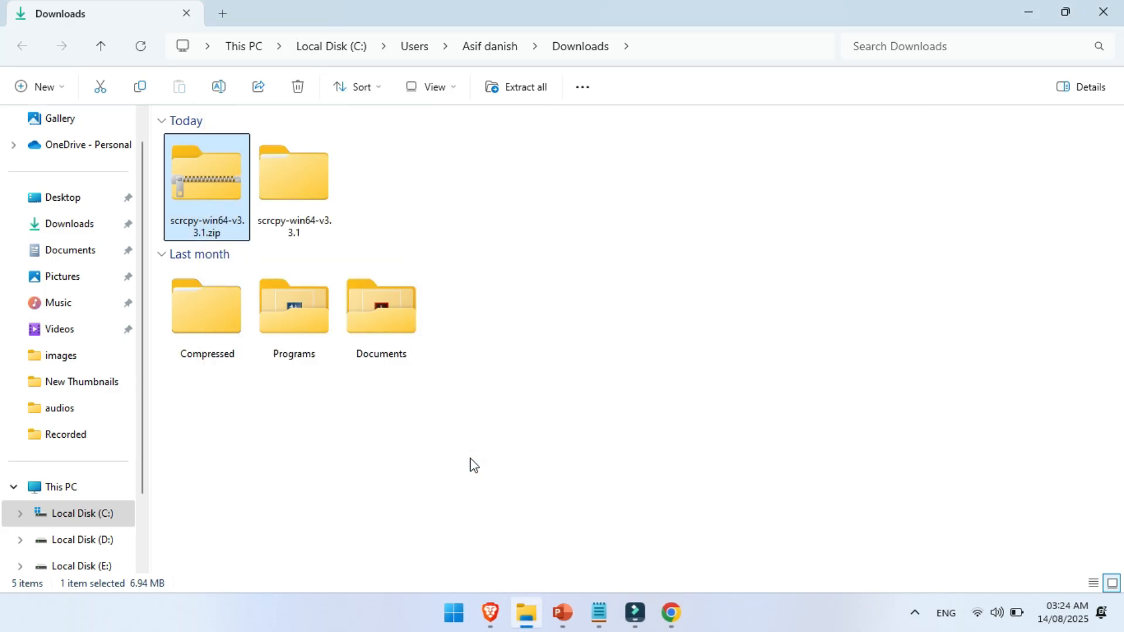
click(293, 172)
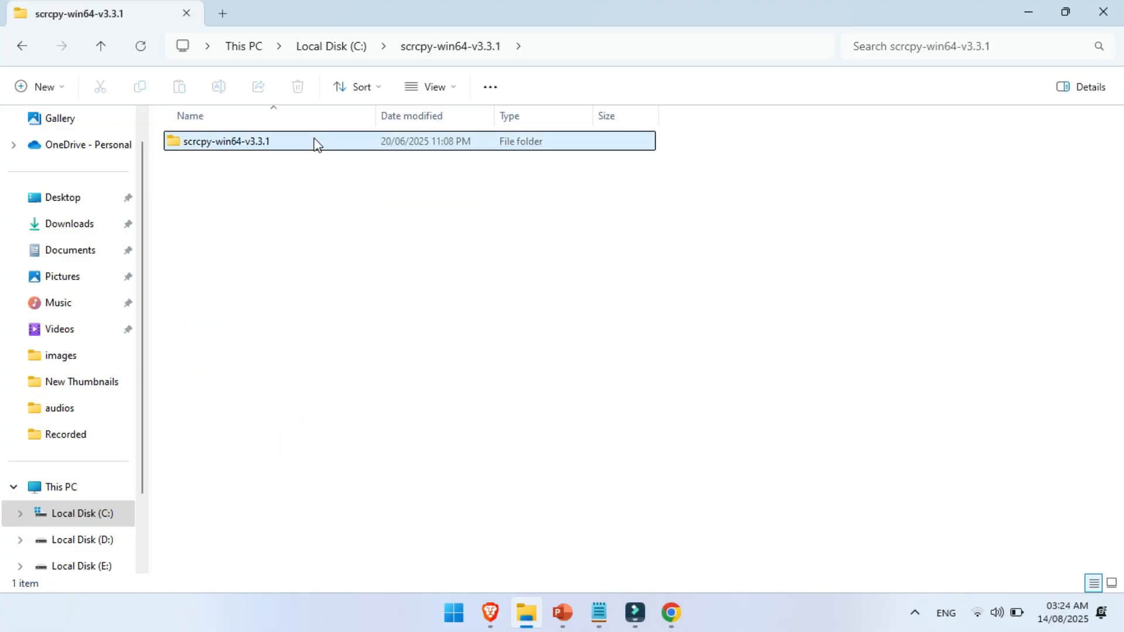
Step: Open the inner scrcpy-win64-v3.3.1 folder and run scrcpy-console.bat
double_click(227, 141)
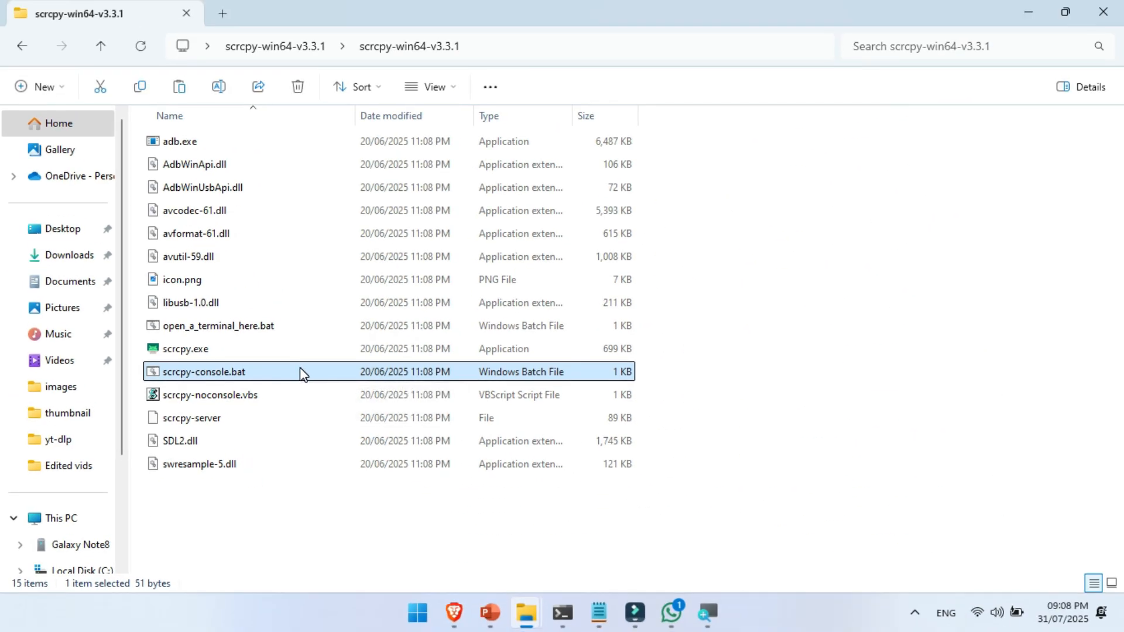
double_click(203, 371)
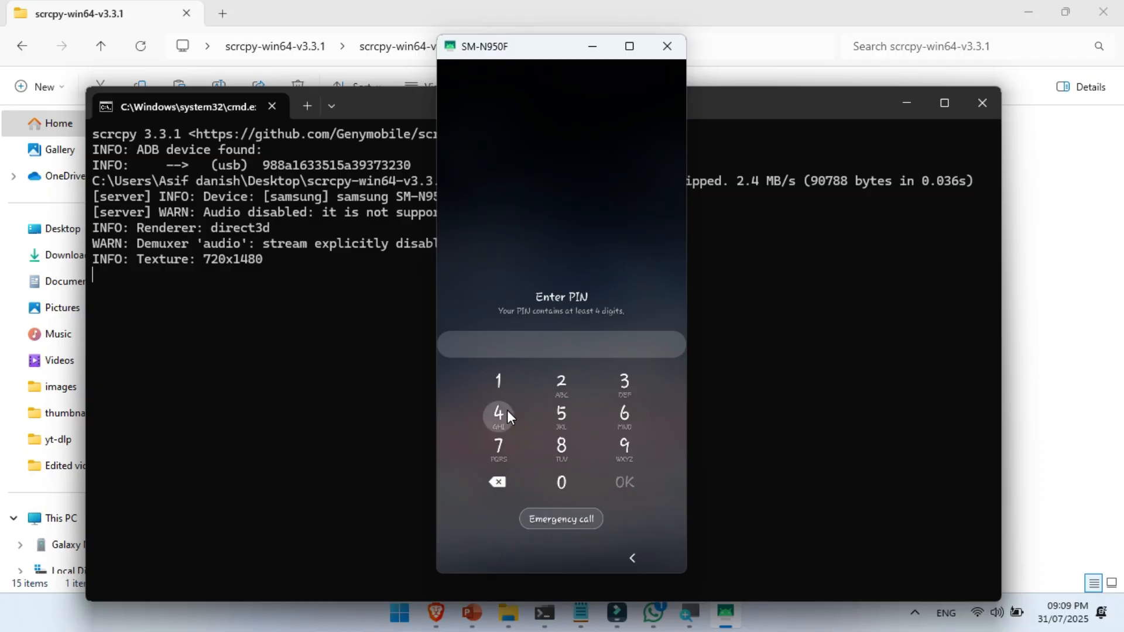
Step: Enter the PIN digits on the mirrored keypad to unlock the phone
click(561, 381)
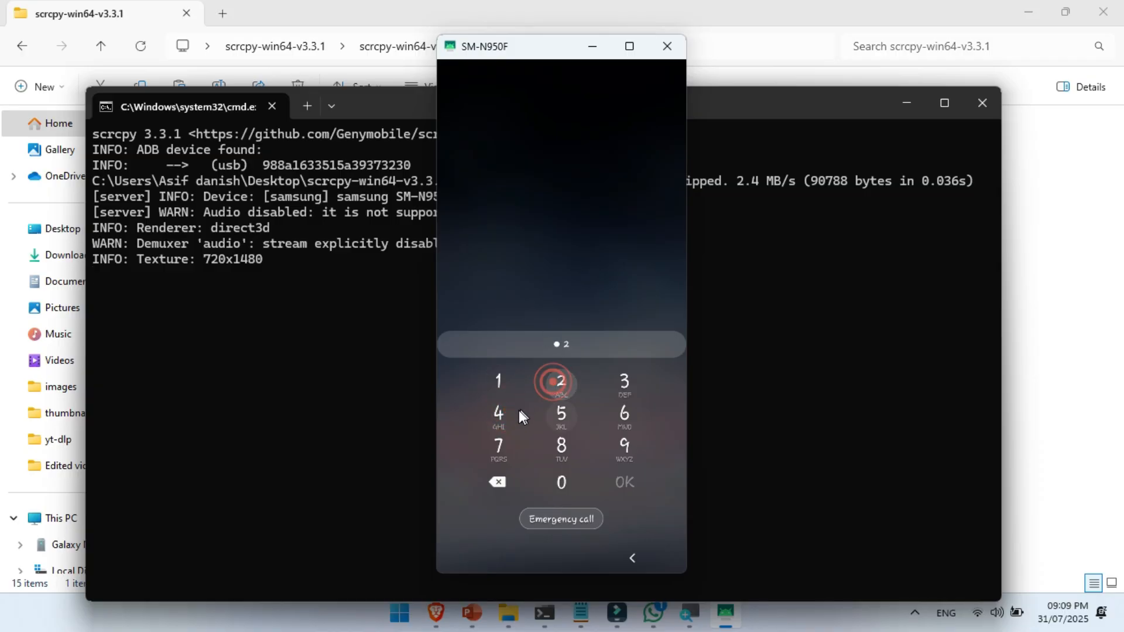
click(623, 444)
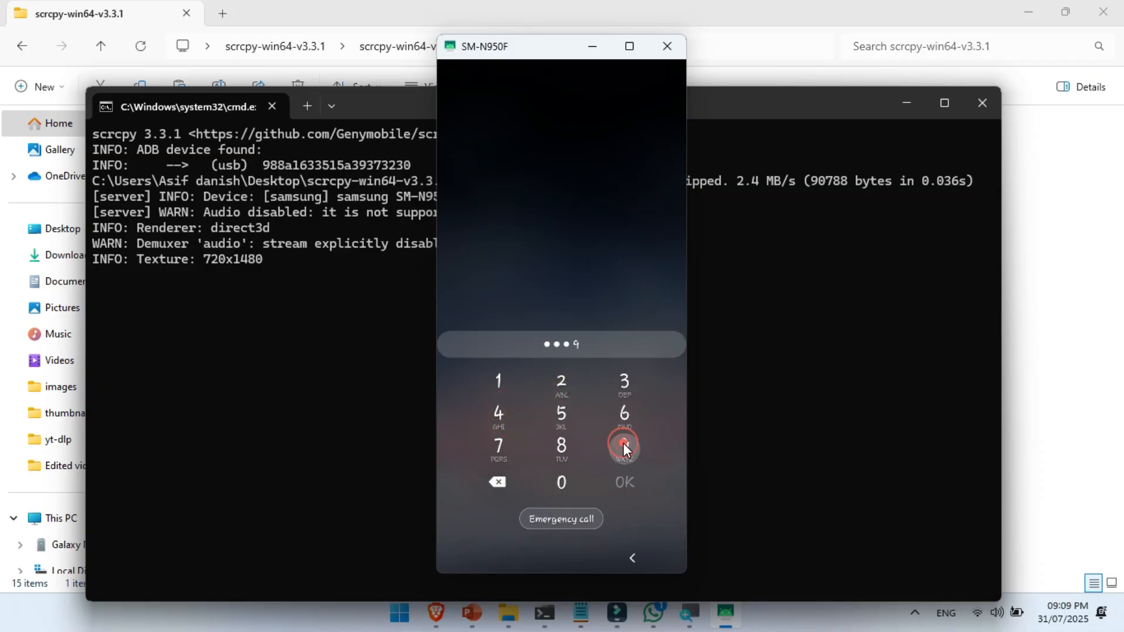
click(623, 445)
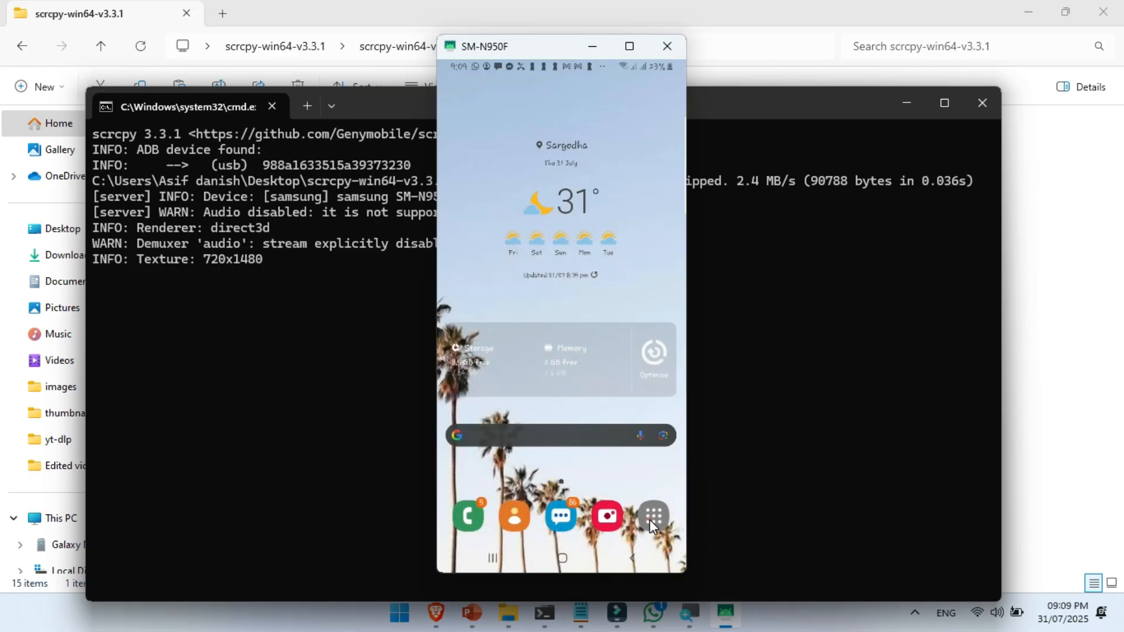
Step: Open Settings from the phone's app drawer and scroll its list
click(652, 514)
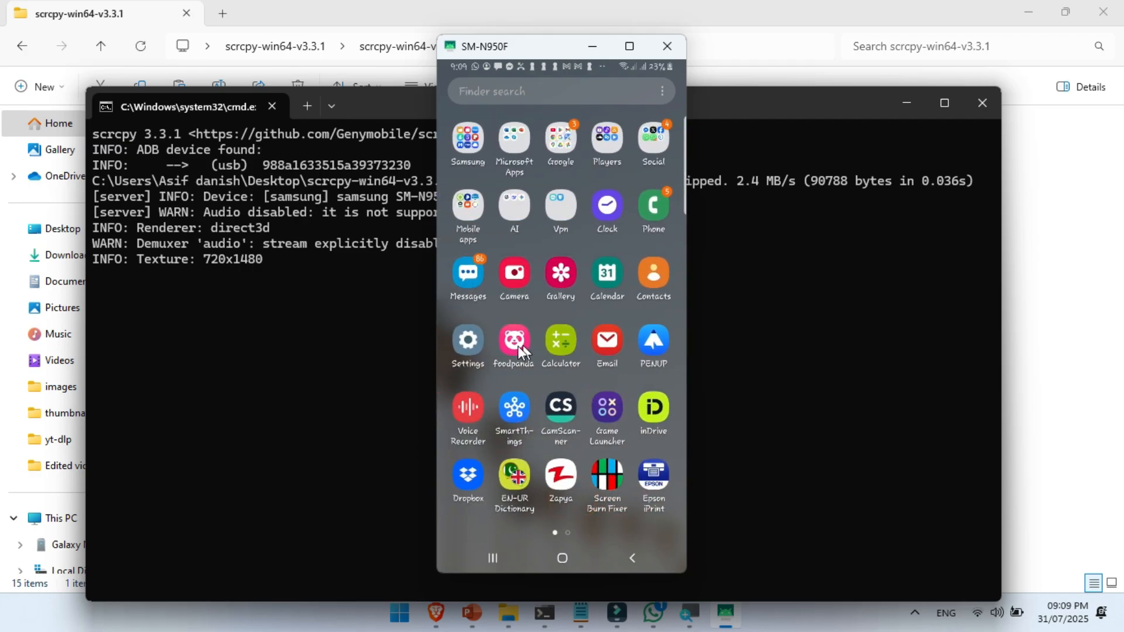
click(466, 340)
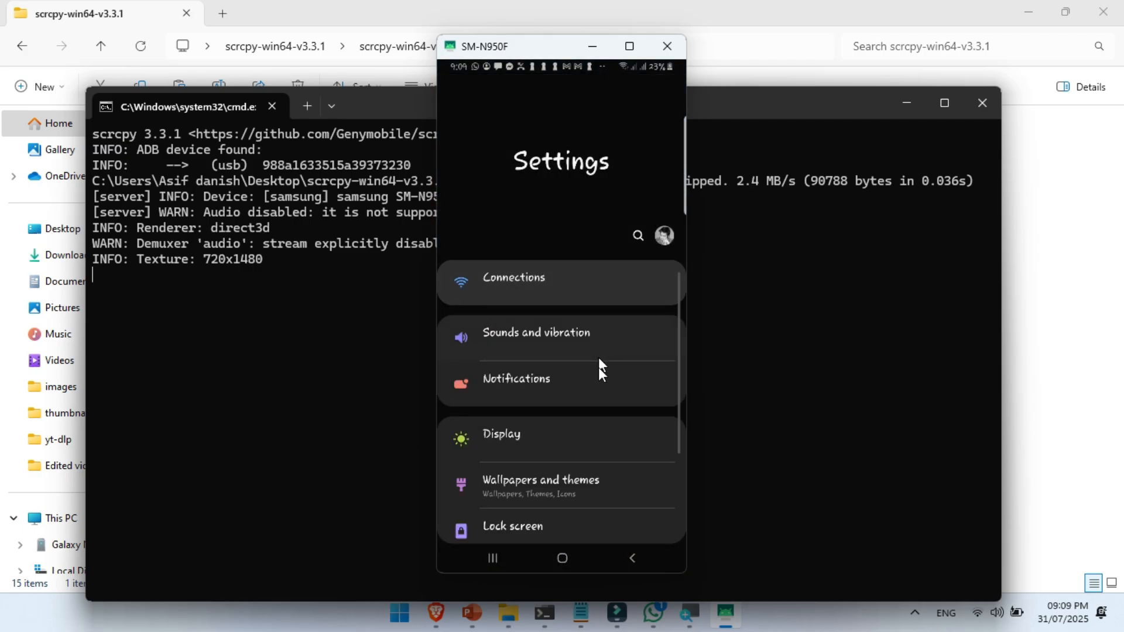
scroll(down, 3)
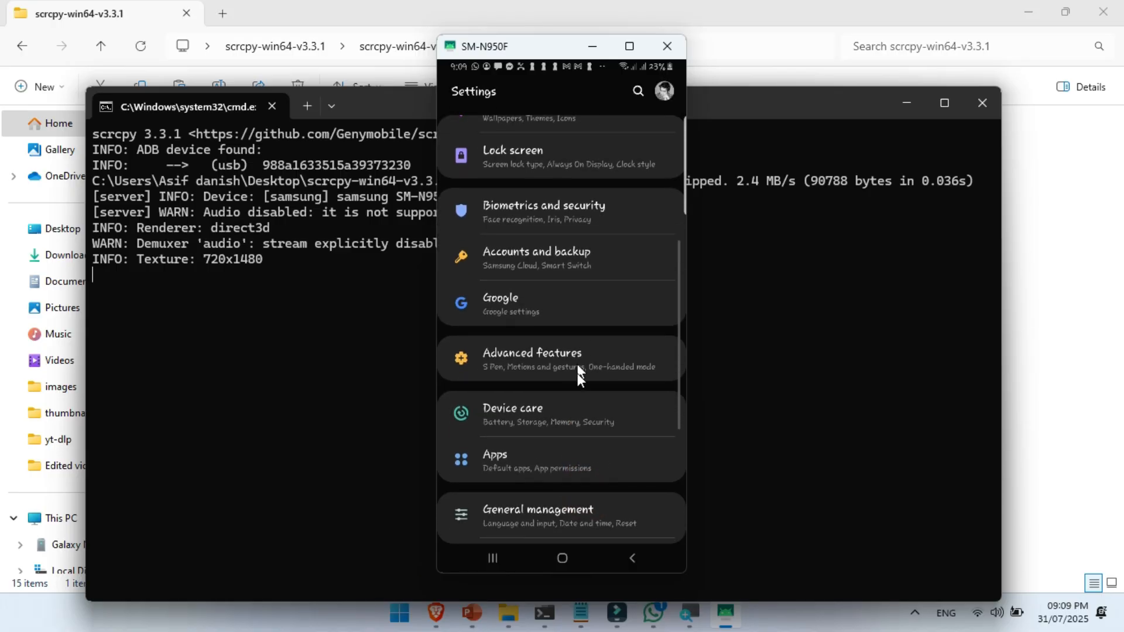